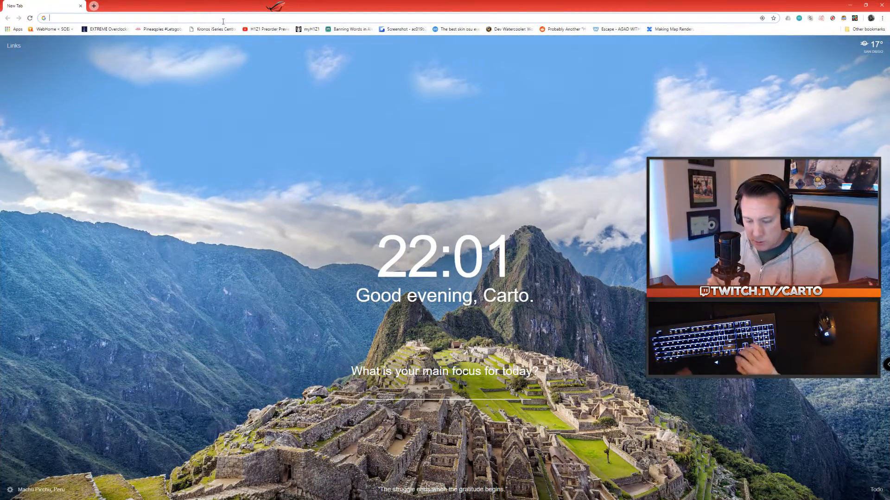
# Step: Search Google for 'heaven benchmark' and open the Unigine Heaven benchmark page
pyautogui.write('heaven description')
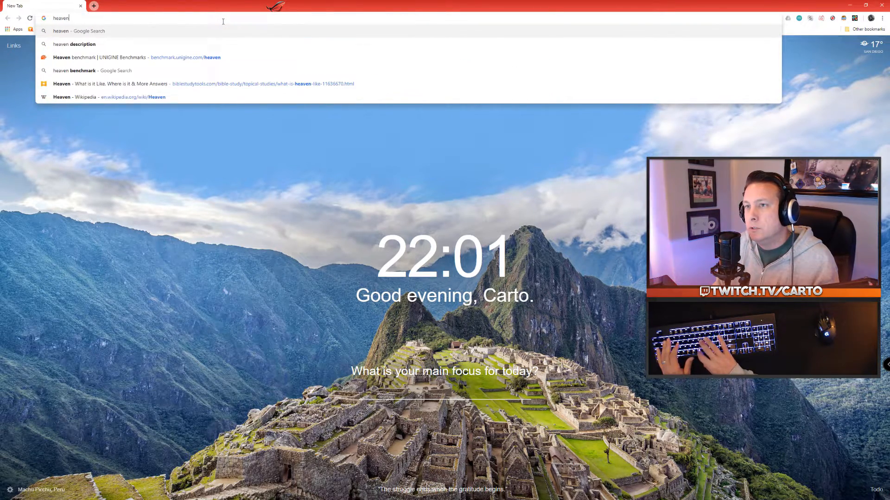
pyautogui.click(91, 71)
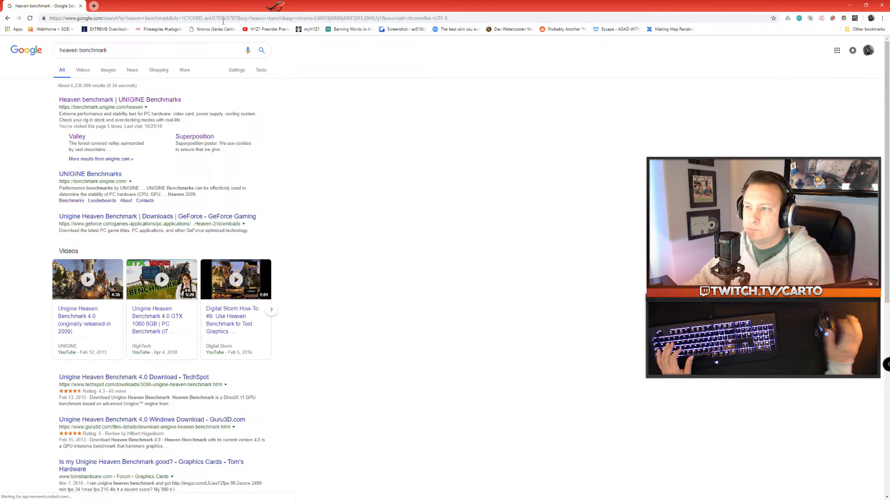
pyautogui.click(120, 100)
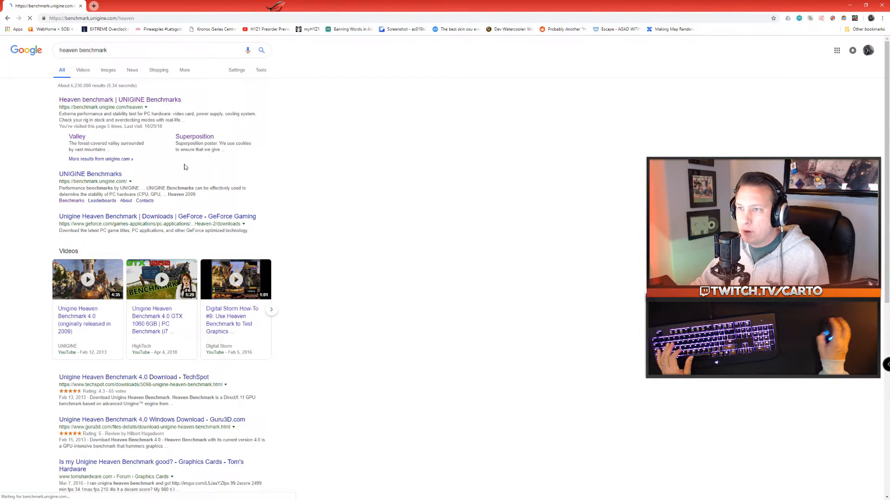
pyautogui.click(119, 99)
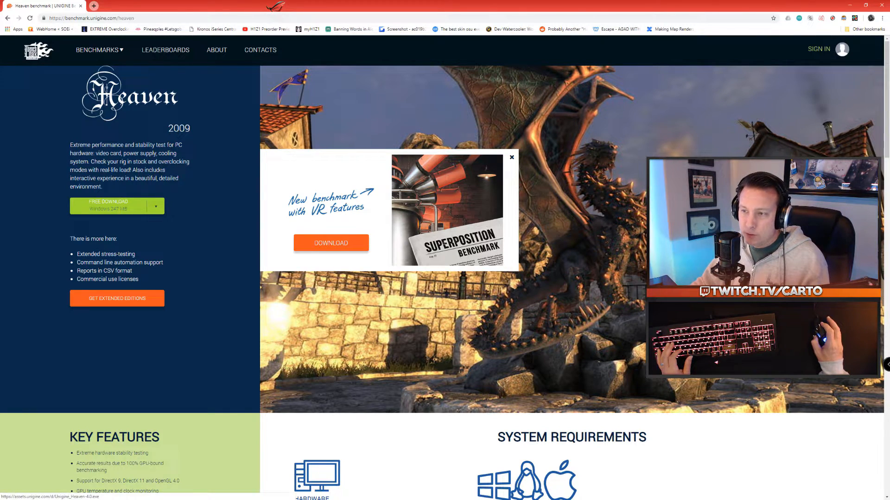
pyautogui.moveTo(159, 134)
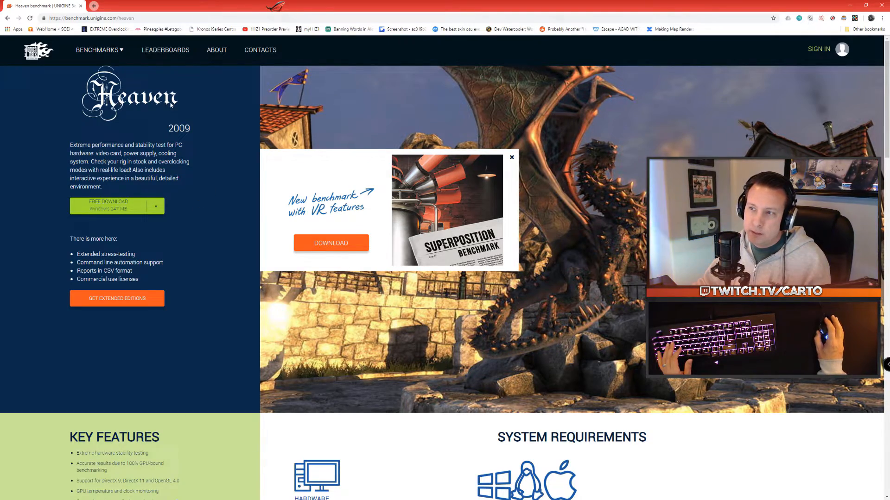
# Step: In a new tab, search 'msi afterburner' and download Afterburner from MSI's official page
pyautogui.click(164, 5)
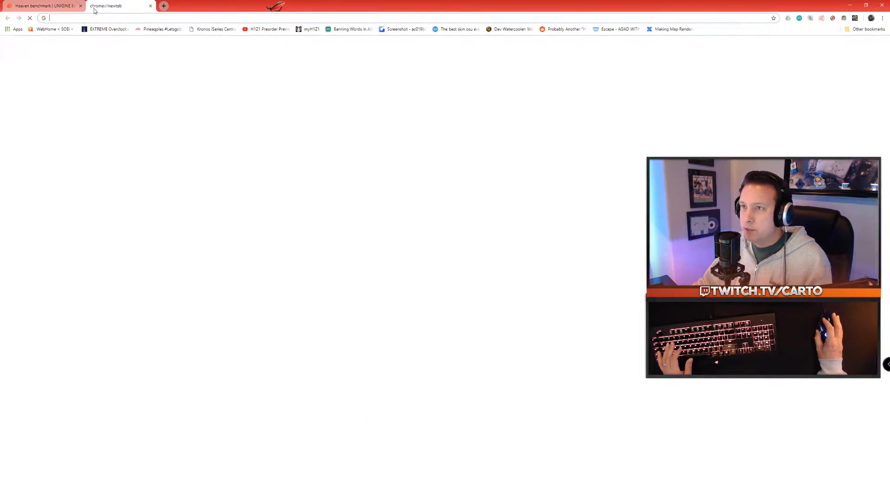
pyautogui.write('msi')
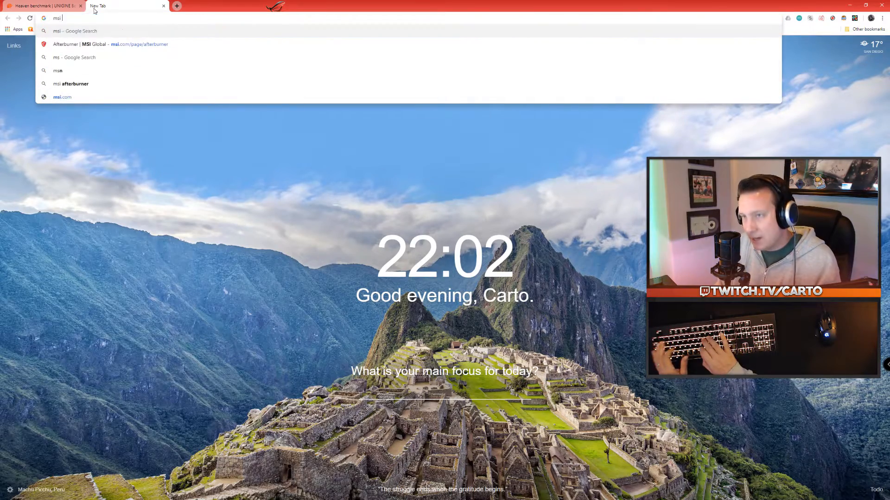
pyautogui.click(71, 83)
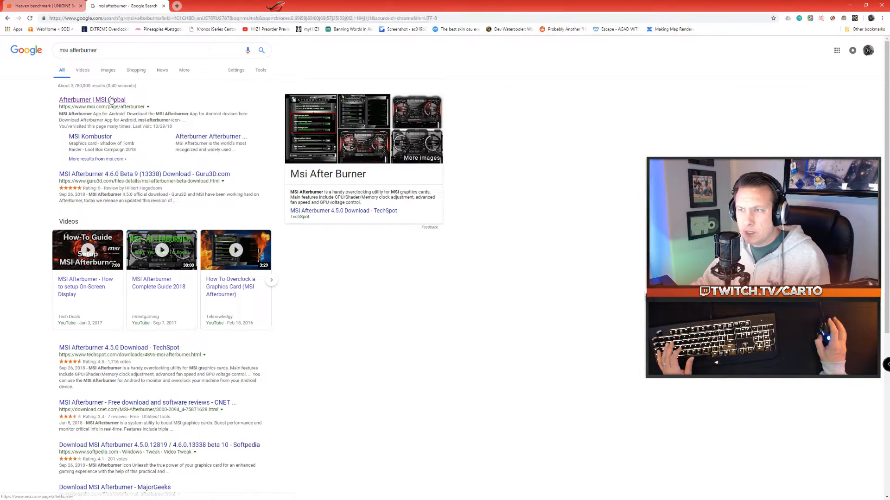
pyautogui.click(91, 100)
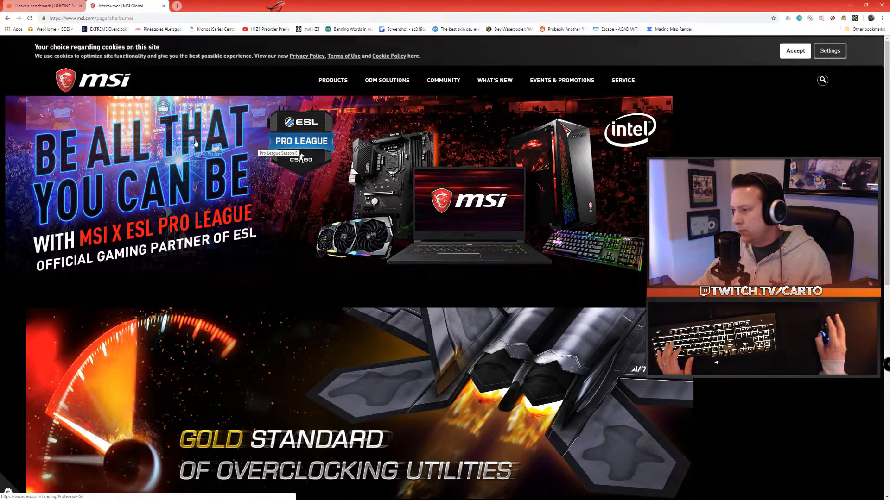
pyautogui.scroll(-3)
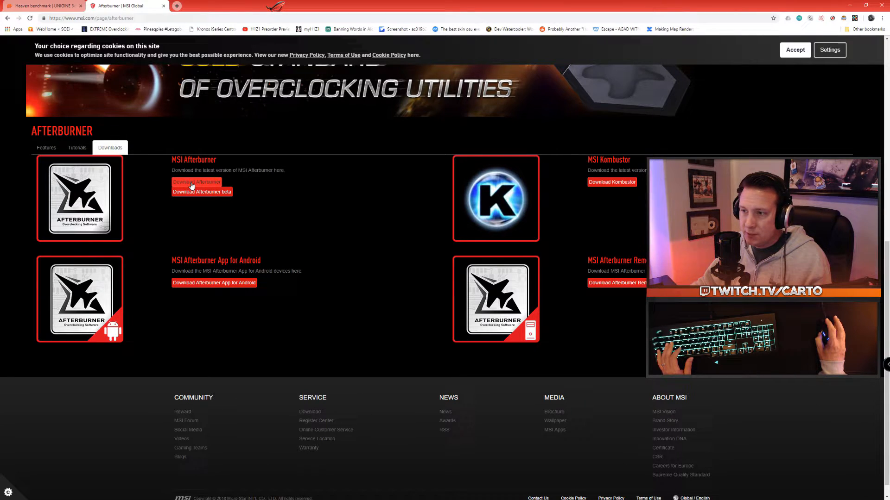
pyautogui.click(196, 182)
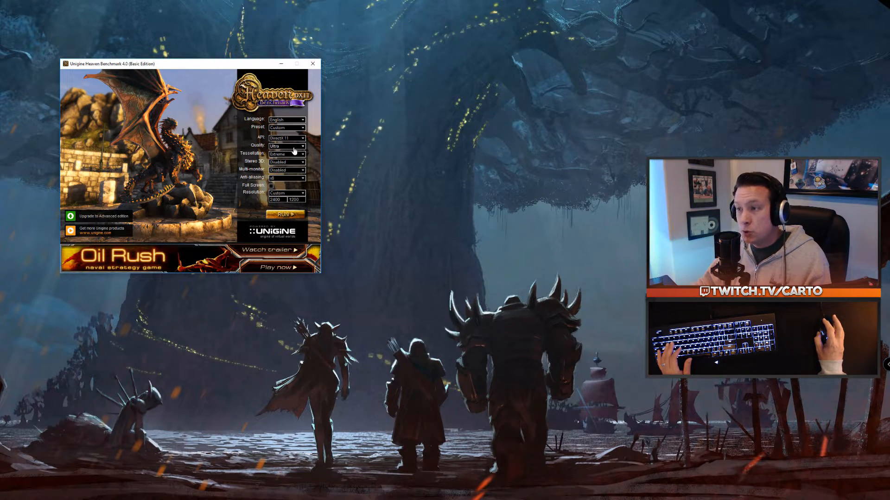
# Step: Set Heaven to DirectX 11, Ultra quality, Extreme tessellation and Custom resolution
pyautogui.click(302, 154)
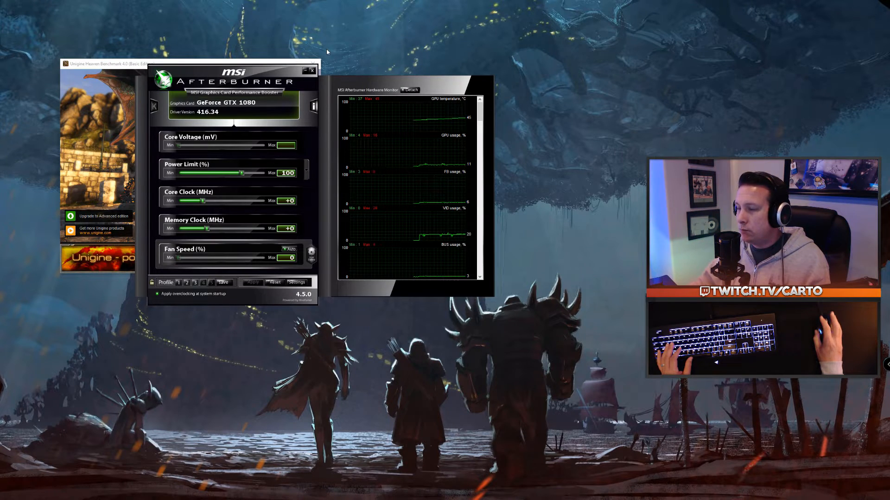
# Step: Move Afterburner beside its hardware monitor and open the Afterburner properties
pyautogui.moveTo(233, 78); pyautogui.dragTo(213, 48)
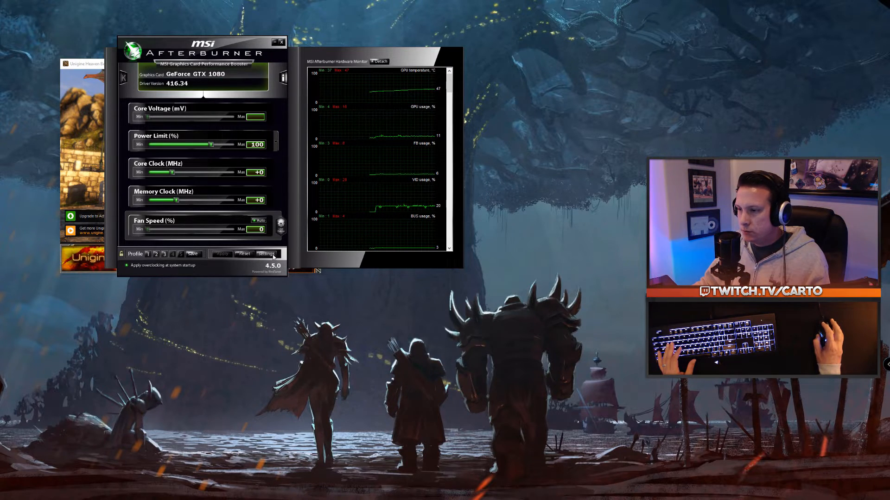
pyautogui.click(266, 253)
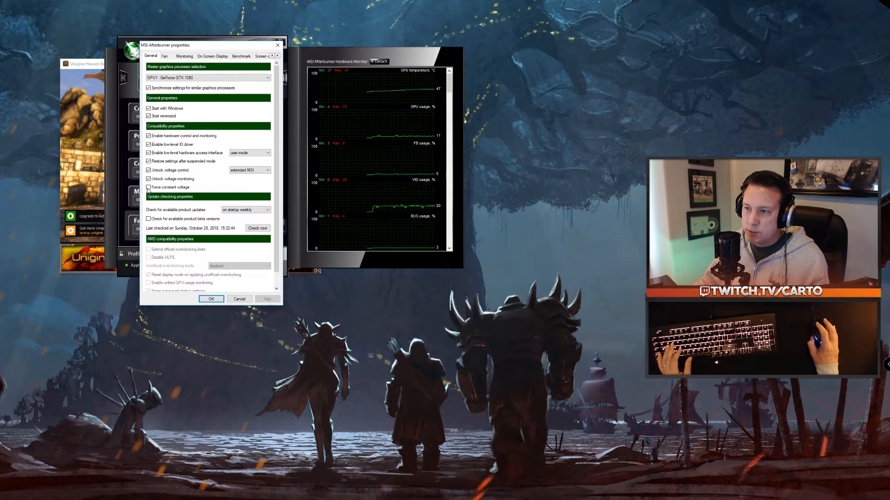
# Step: Enable Force constant voltage with extended MSI voltage control, apply, and restart Afterburner
pyautogui.click(148, 187)
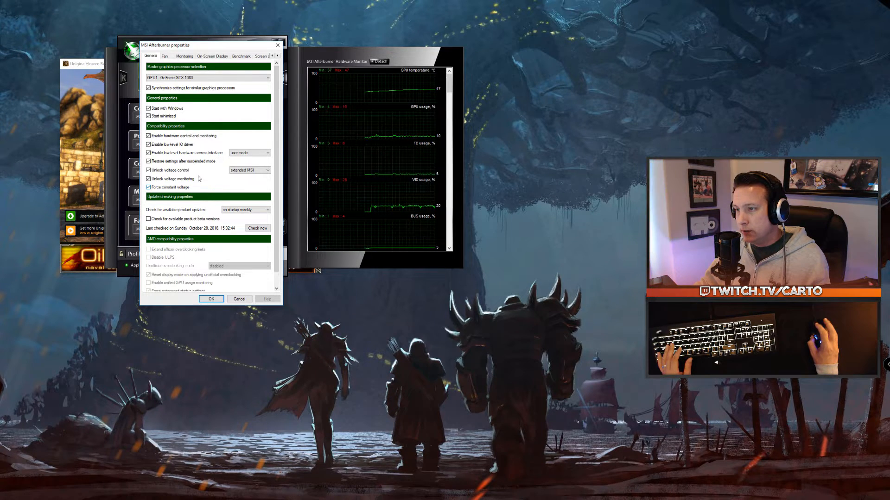
pyautogui.click(266, 170)
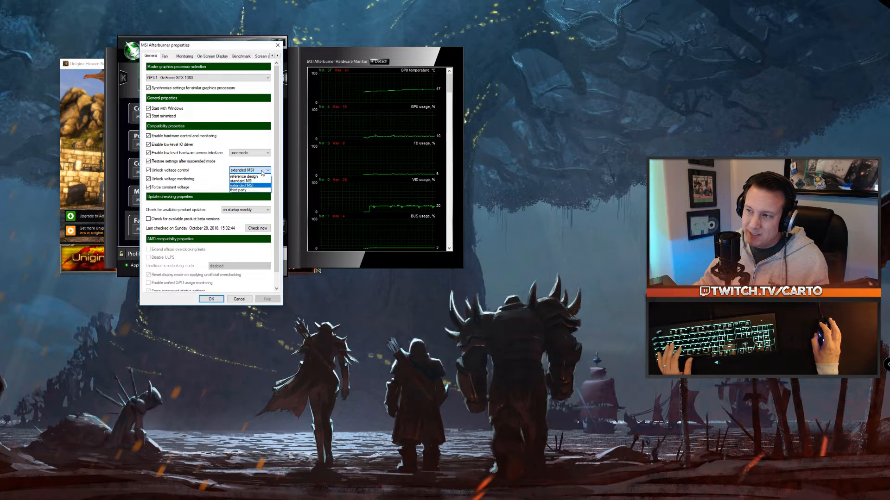
pyautogui.click(242, 186)
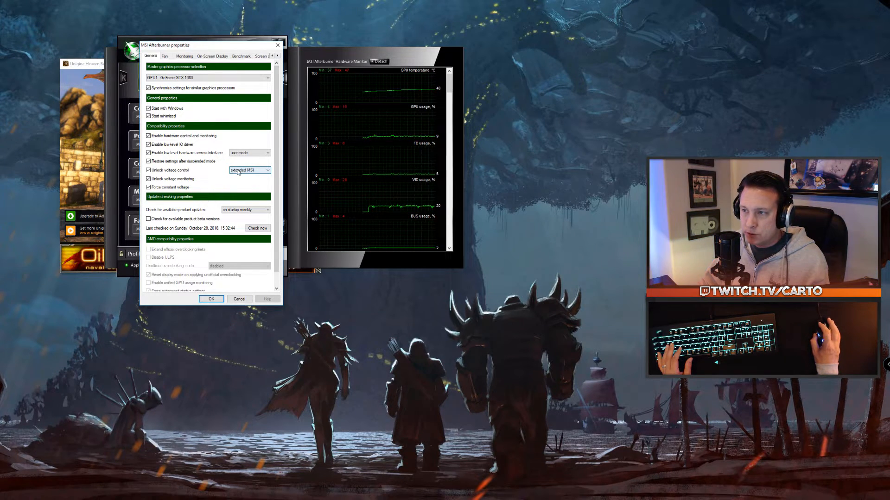
pyautogui.click(210, 299)
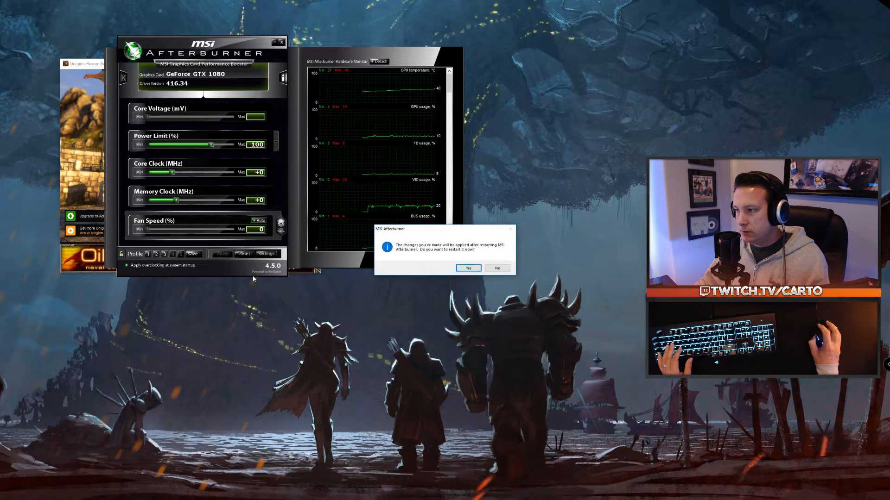
pyautogui.click(496, 268)
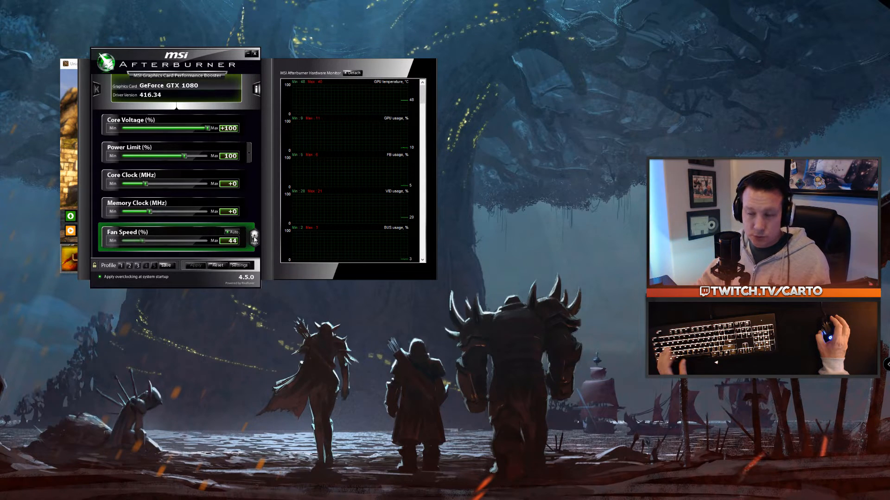
# Step: Set the predefined fan speed curve to Default, confirm, and reopen the properties
pyautogui.click(240, 265)
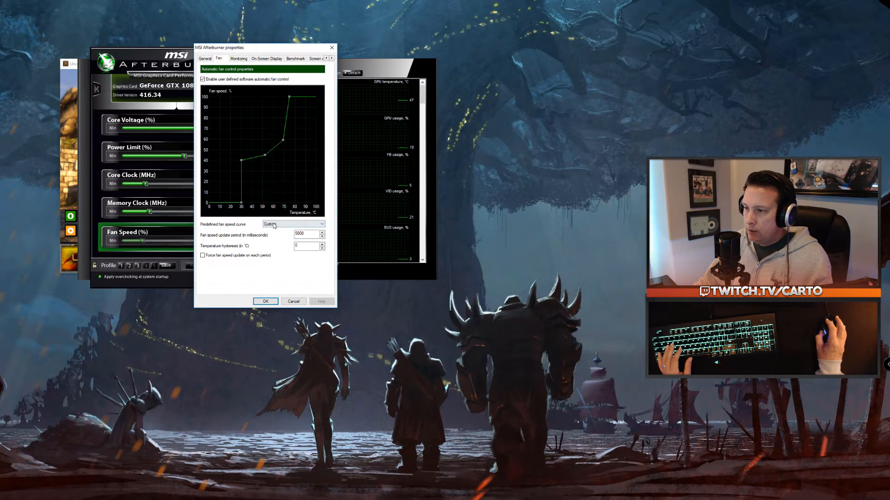
pyautogui.click(292, 223)
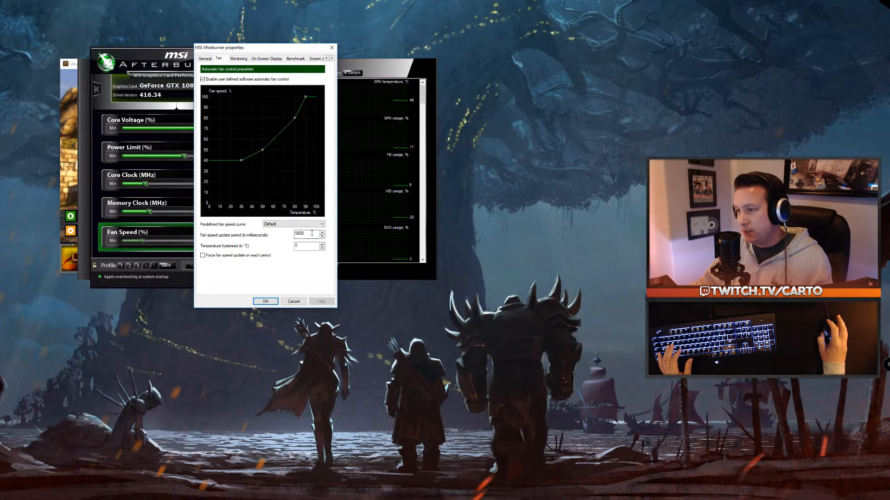
pyautogui.click(265, 301)
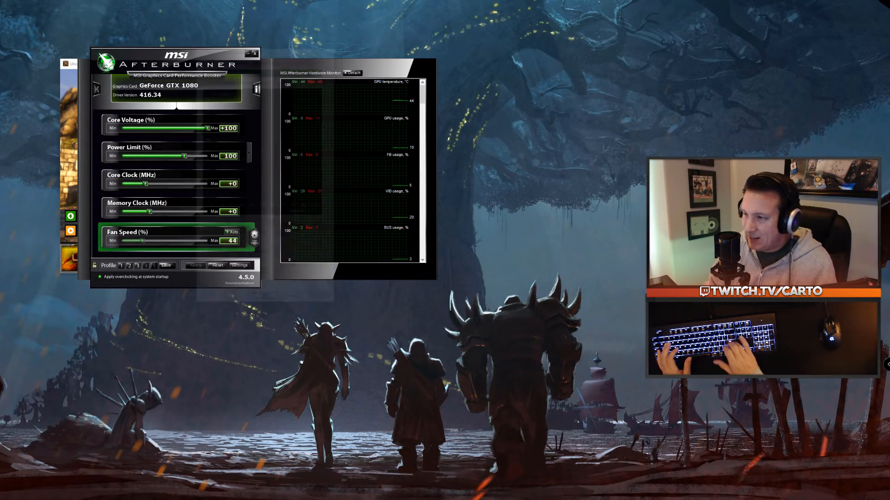
pyautogui.click(240, 265)
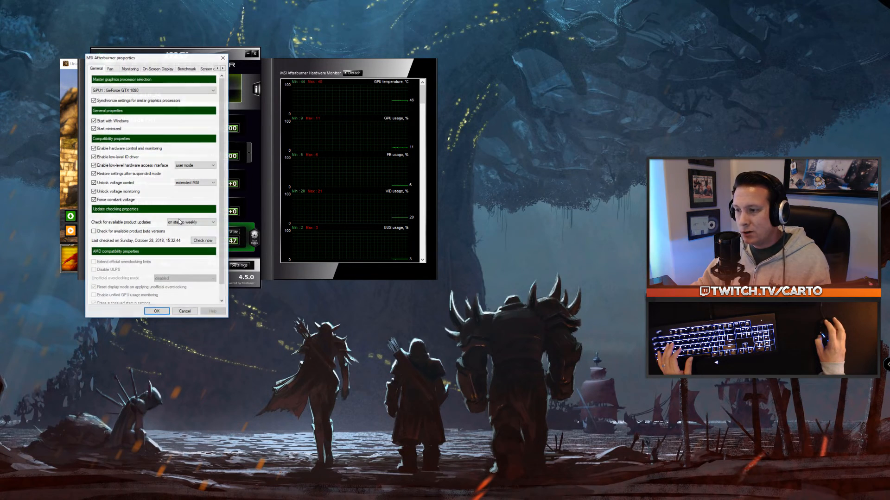
# Step: On the Fan tab, raise the low-temperature and ~70°C fan curve points
pyautogui.click(125, 70)
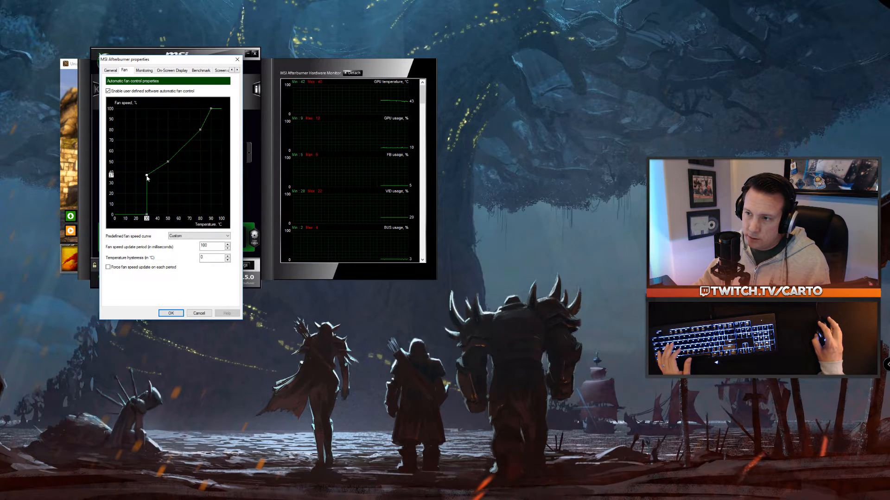
pyautogui.moveTo(146, 177); pyautogui.dragTo(168, 165)
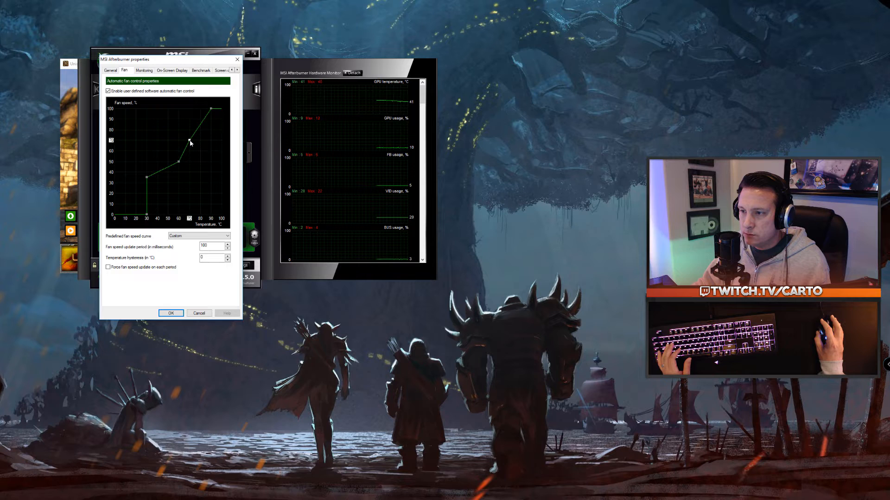
pyautogui.moveTo(190, 142); pyautogui.dragTo(199, 108)
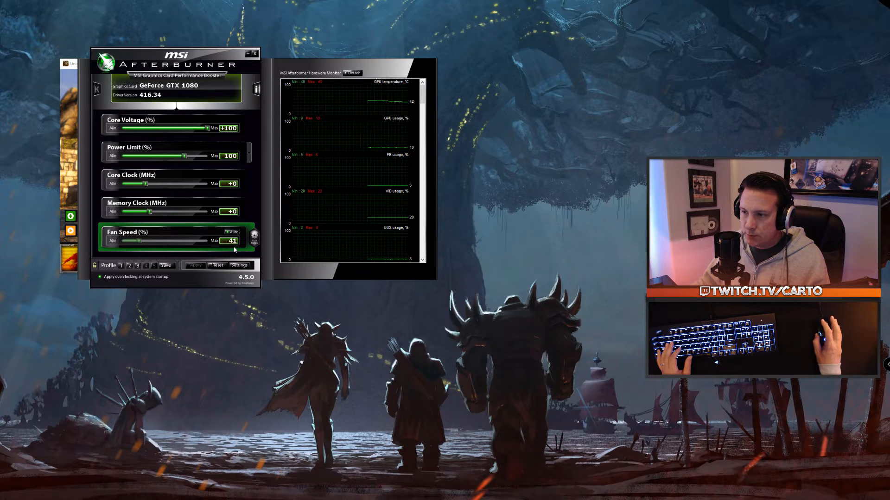
pyautogui.moveTo(223, 408)
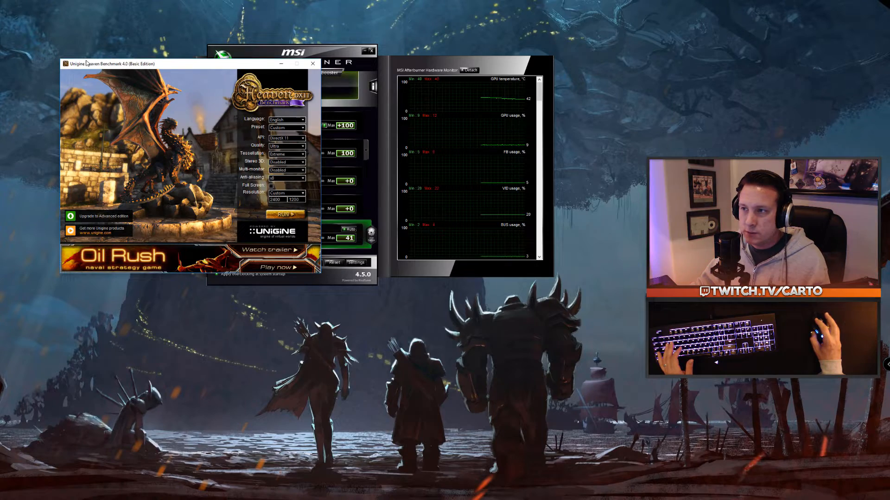
# Step: Bring the Heaven launcher back to the front beside Afterburner
pyautogui.moveTo(113, 63); pyautogui.dragTo(91, 64)
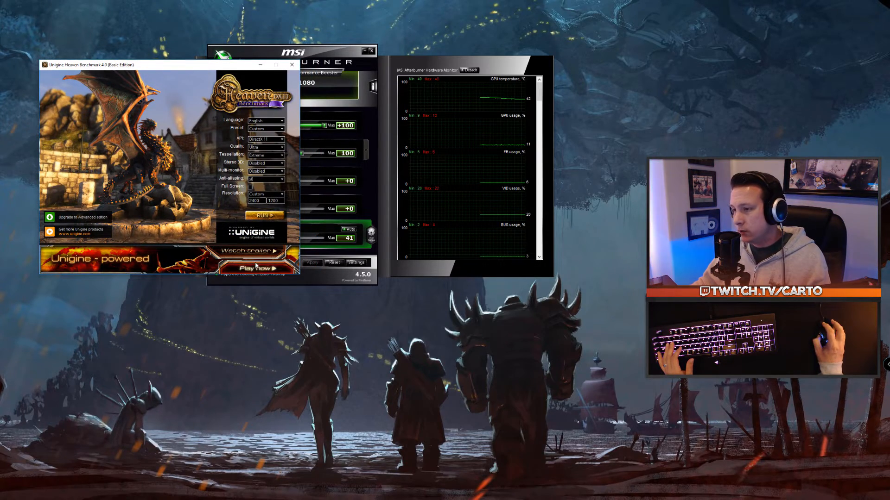
# Step: Run the Heaven benchmark from the launcher
pyautogui.click(263, 215)
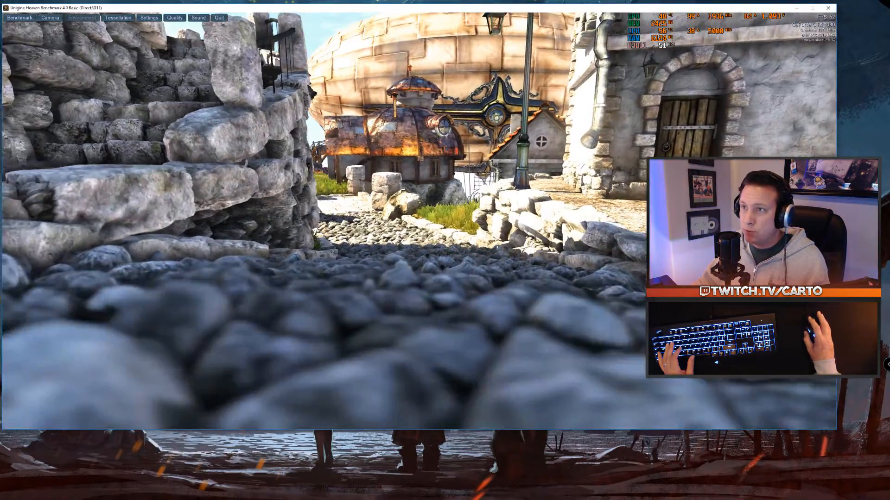
# Step: Show Heaven's tessellation sliders, then open the environment settings panel over the scene
pyautogui.click(118, 17)
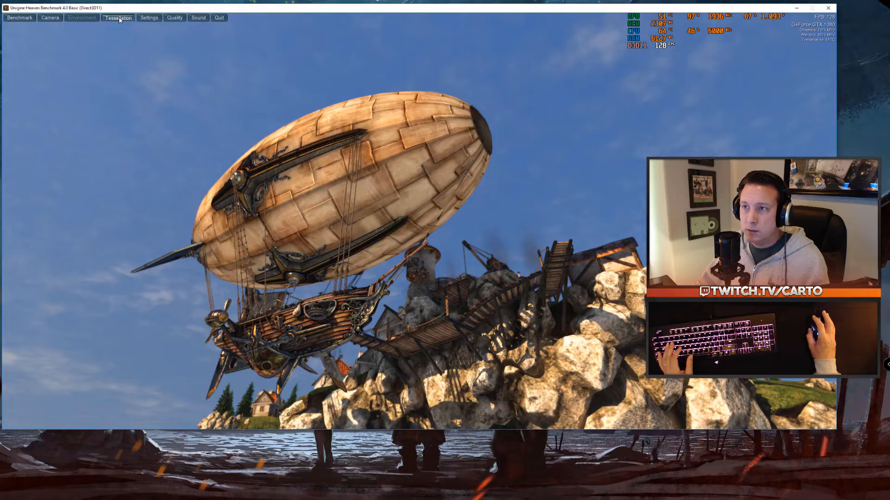
pyautogui.click(118, 18)
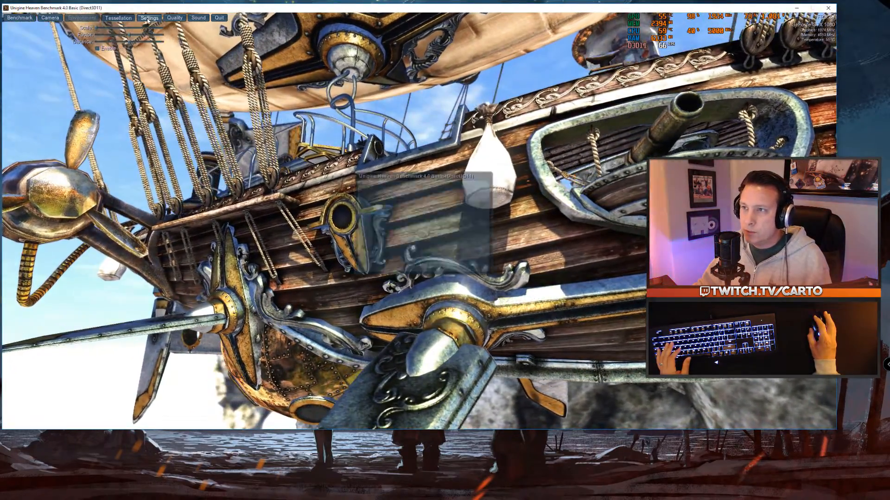
pyautogui.click(149, 18)
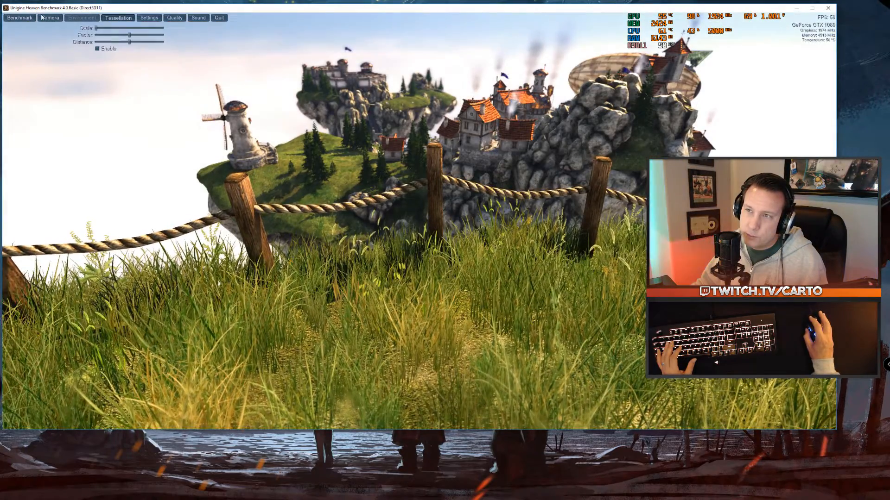
# Step: Switch Heaven's camera from the cinematic tour to Free mode
pyautogui.click(50, 18)
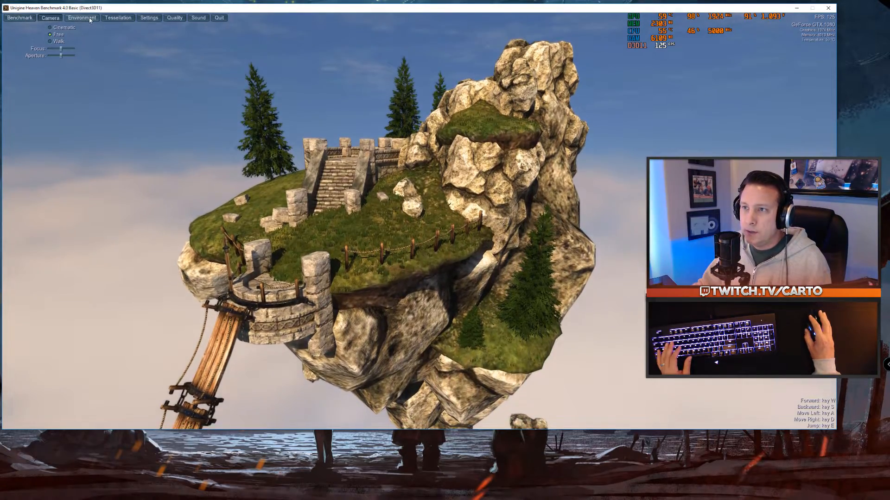
# Step: Drag the Environment Time slider to set Heaven's scene to night
pyautogui.click(82, 18)
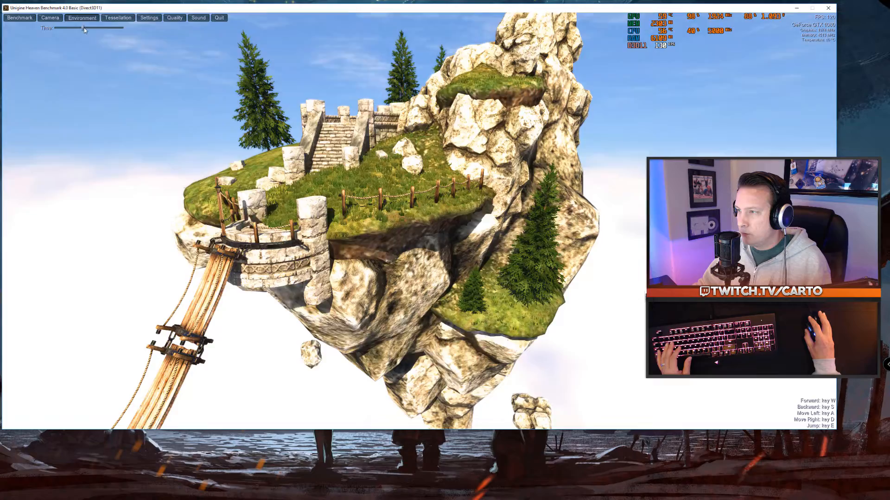
pyautogui.moveTo(54, 27); pyautogui.dragTo(117, 28)
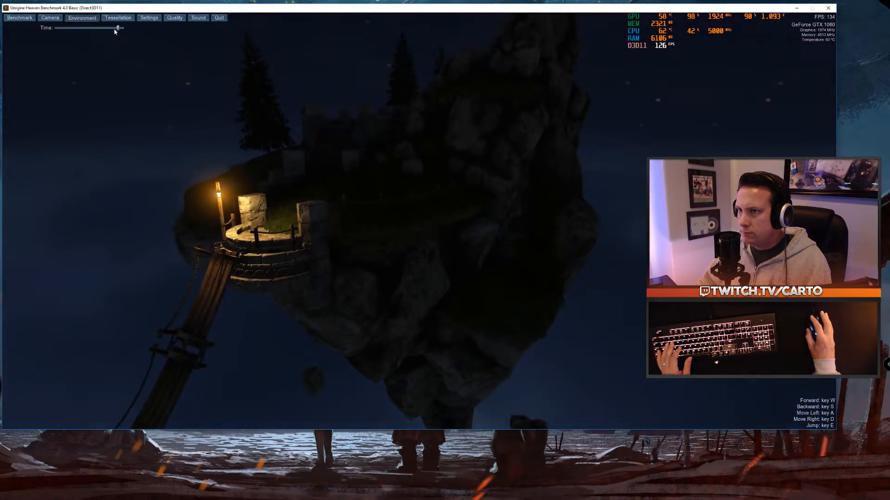
pyautogui.moveTo(116, 28); pyautogui.dragTo(82, 27)
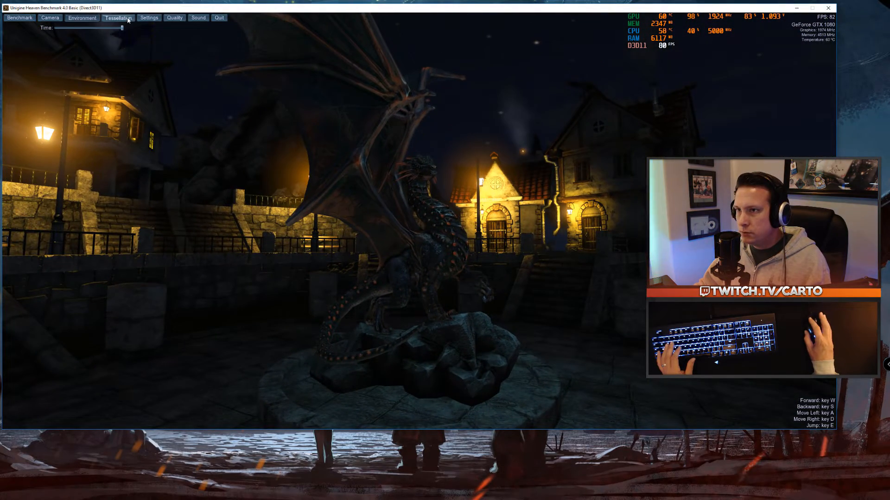
pyautogui.click(119, 18)
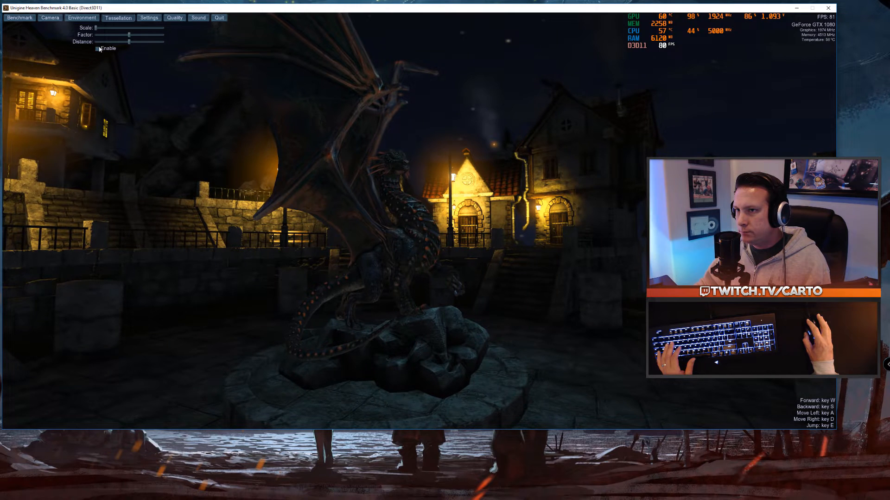
# Step: Tick Tessellation Enable and set the camera back to Cinematic
pyautogui.click(97, 49)
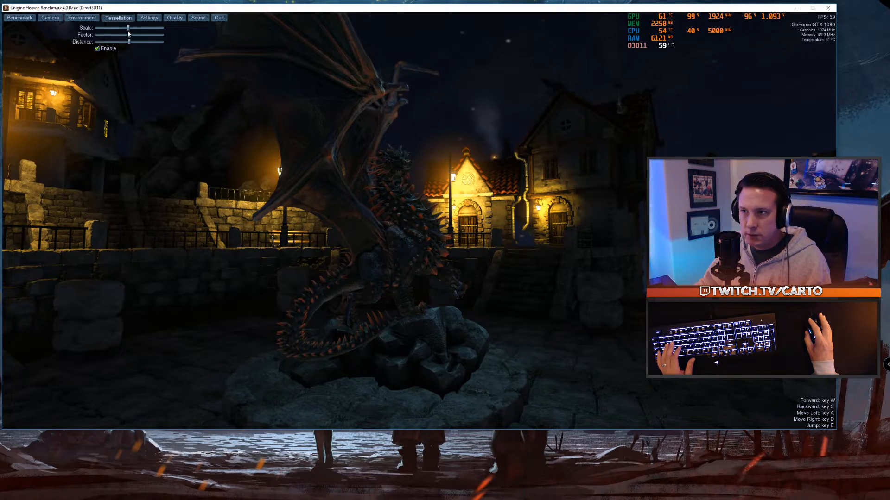
pyautogui.click(50, 17)
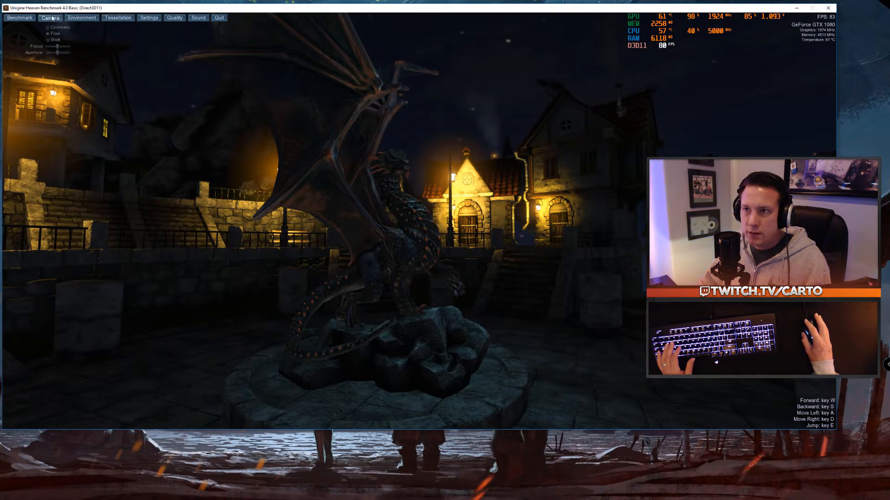
pyautogui.click(50, 18)
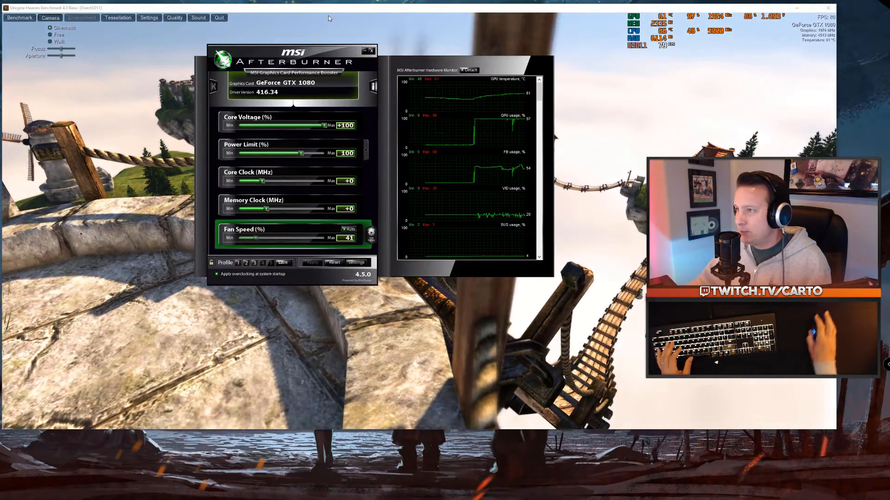
# Step: Move Afterburner to the left and raise the Power Limit slider to 120%
pyautogui.moveTo(292, 56); pyautogui.dragTo(142, 65)
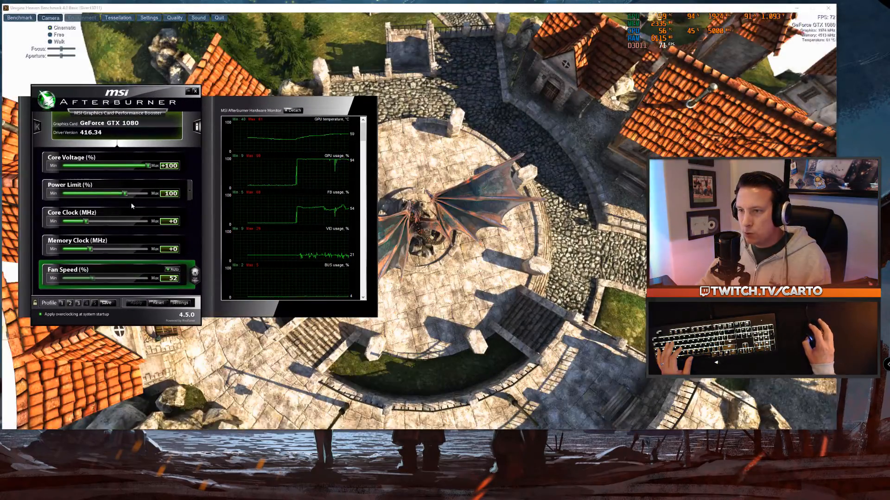
pyautogui.moveTo(125, 193); pyautogui.dragTo(146, 193)
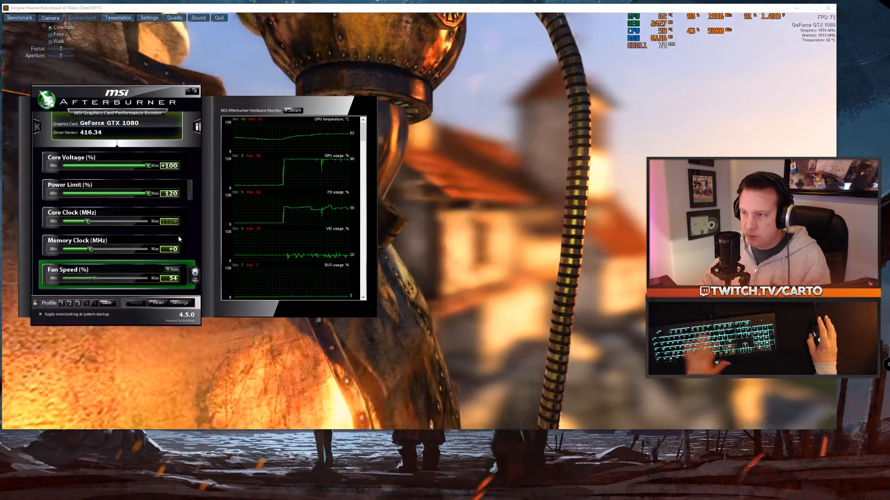
# Step: Enter a +155 MHz offset in the Core Clock box
pyautogui.click(135, 301)
pyautogui.write('+50')
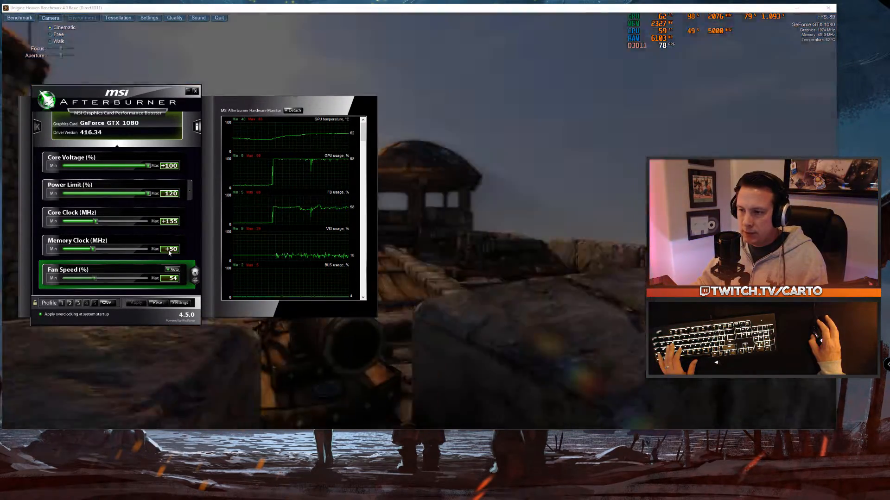
pyautogui.moveTo(170, 250)
pyautogui.write('+600')
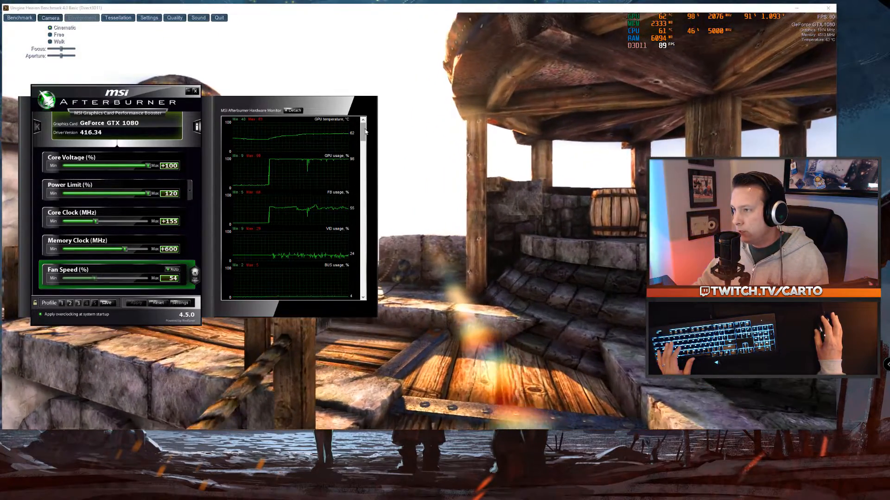
pyautogui.scroll(-3)
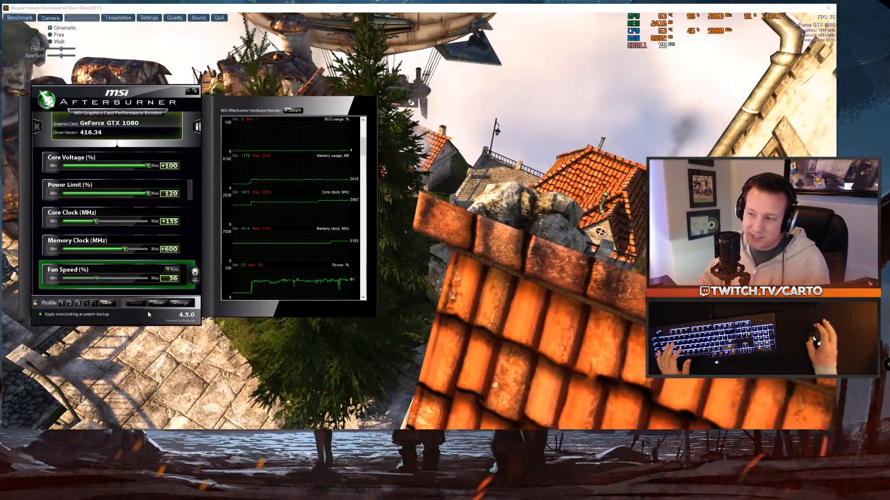
# Step: In Afterburner's Monitoring settings, toggle GPU temperature's on-screen display off, then back on
pyautogui.click(179, 302)
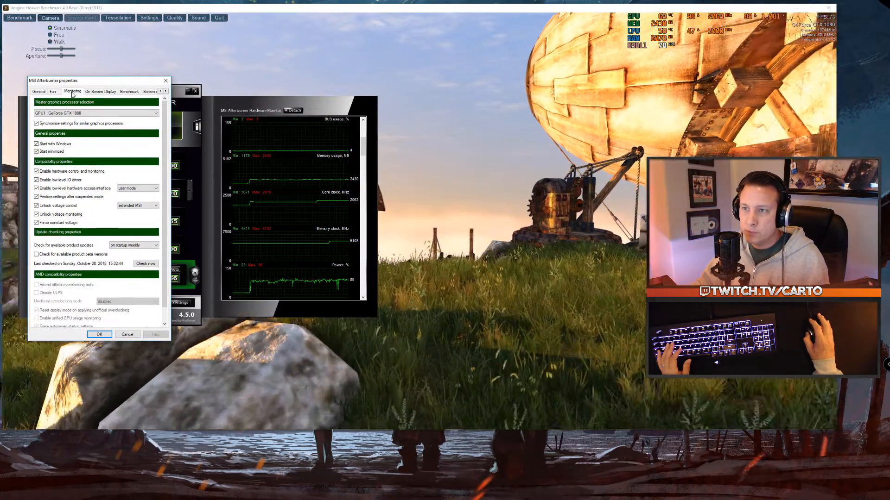
pyautogui.click(73, 91)
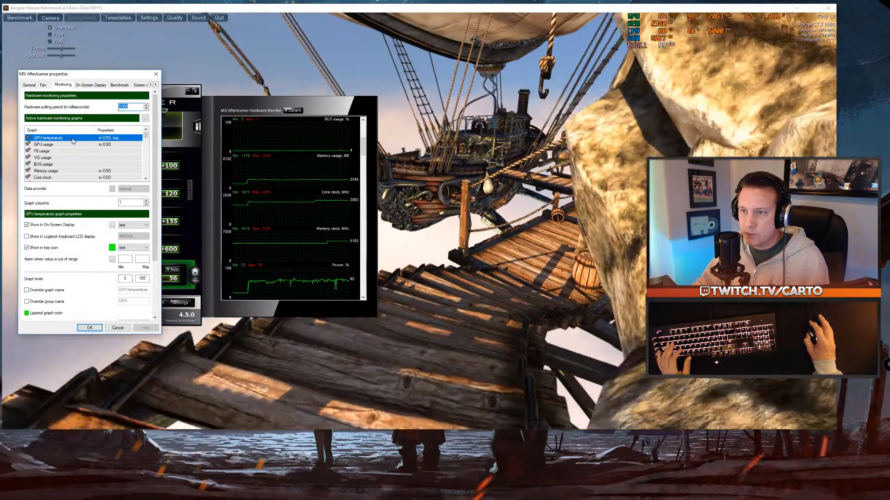
pyautogui.click(27, 225)
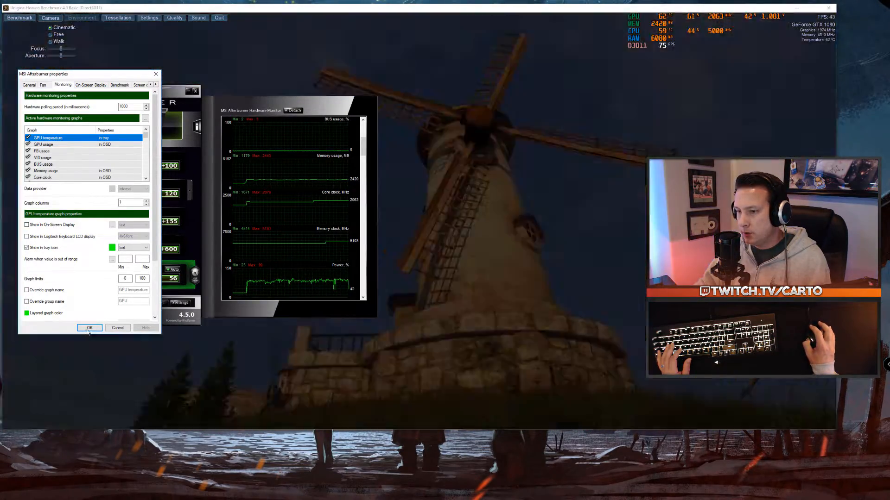
pyautogui.click(89, 328)
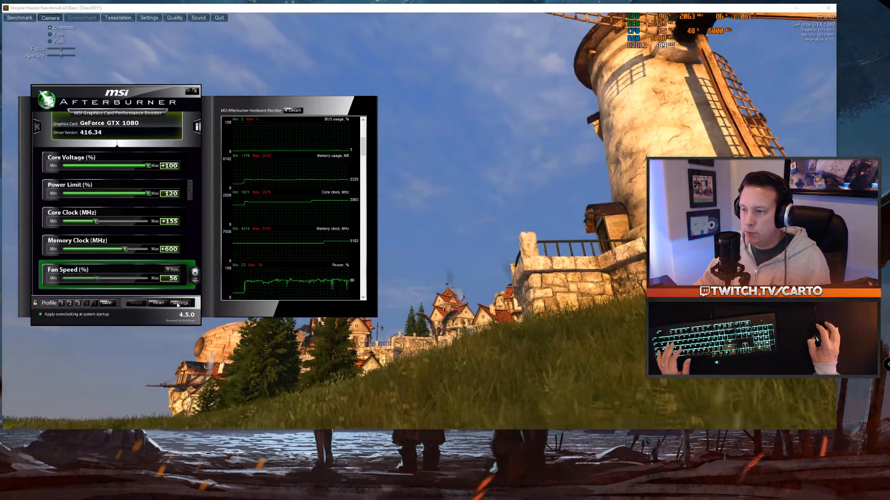
pyautogui.click(180, 302)
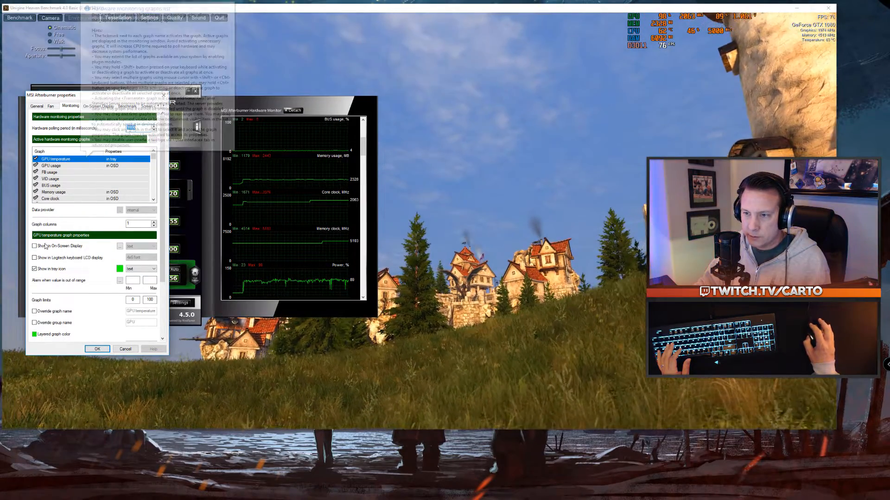
pyautogui.click(35, 246)
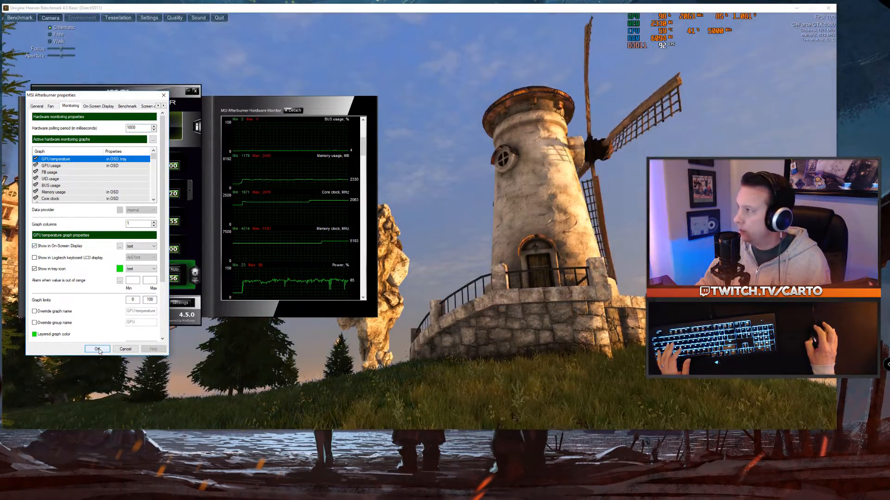
pyautogui.click(97, 348)
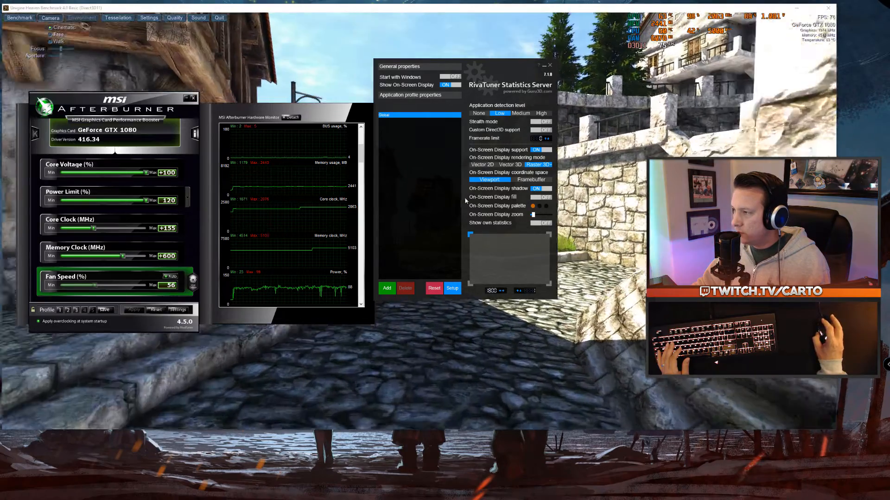
# Step: Close the RivaTuner Statistics Server window, keeping the OSD overlay top right
pyautogui.click(541, 189)
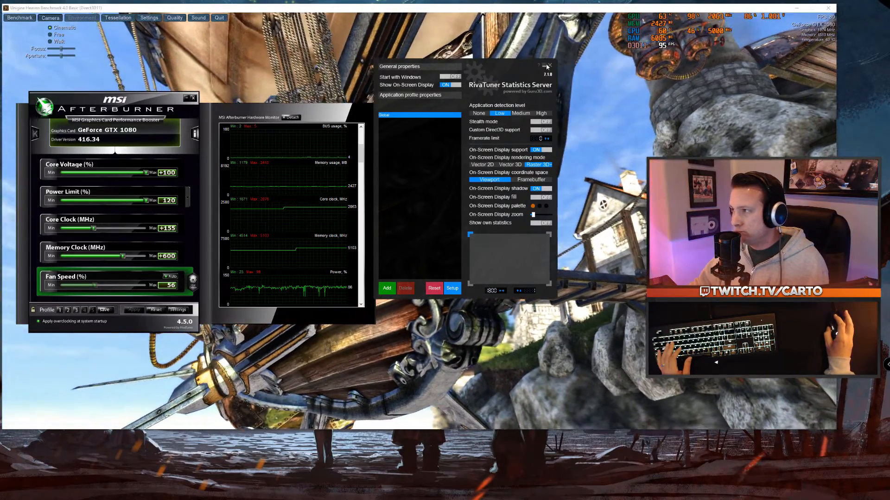
pyautogui.click(546, 67)
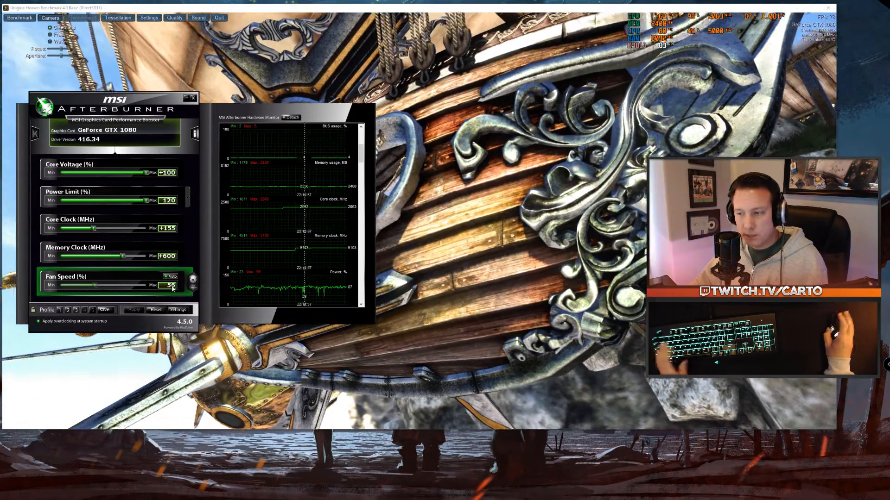